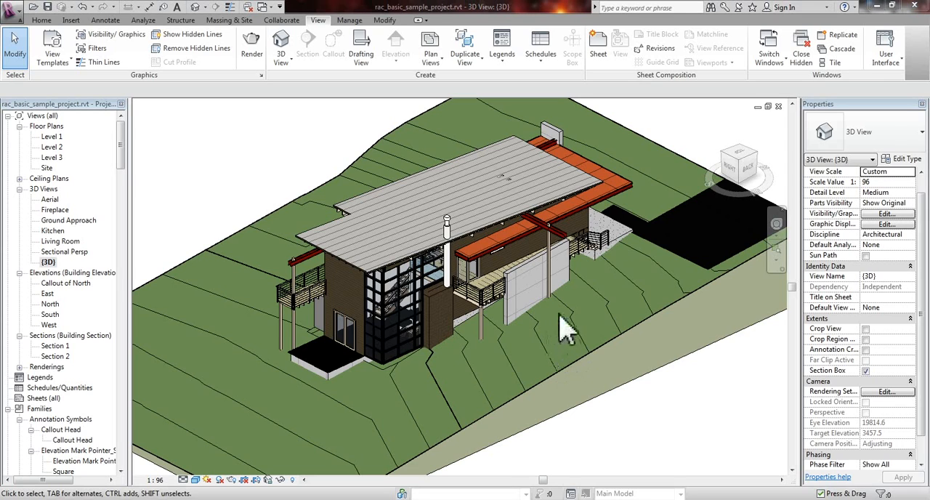
mouse_move(472, 51)
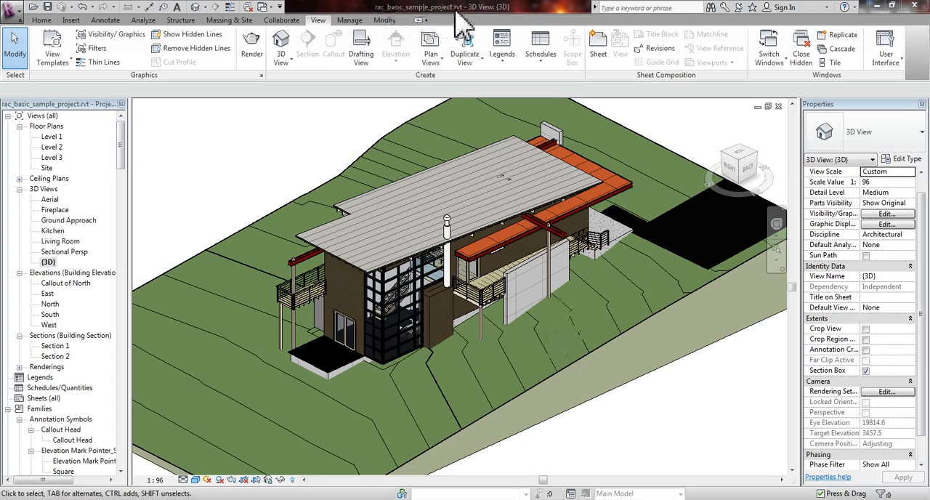
mouse_move(308, 250)
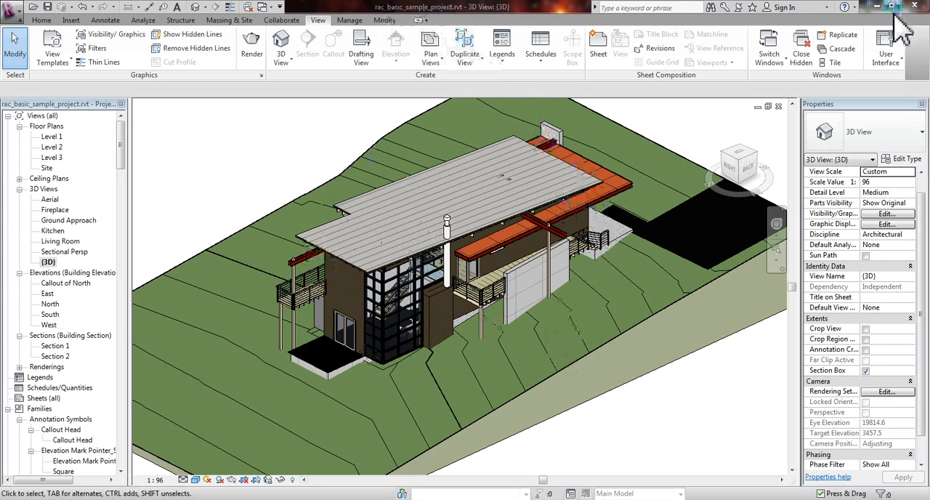
Show the View tab's User Interface list of elements that can be toggled.
left_click(885, 47)
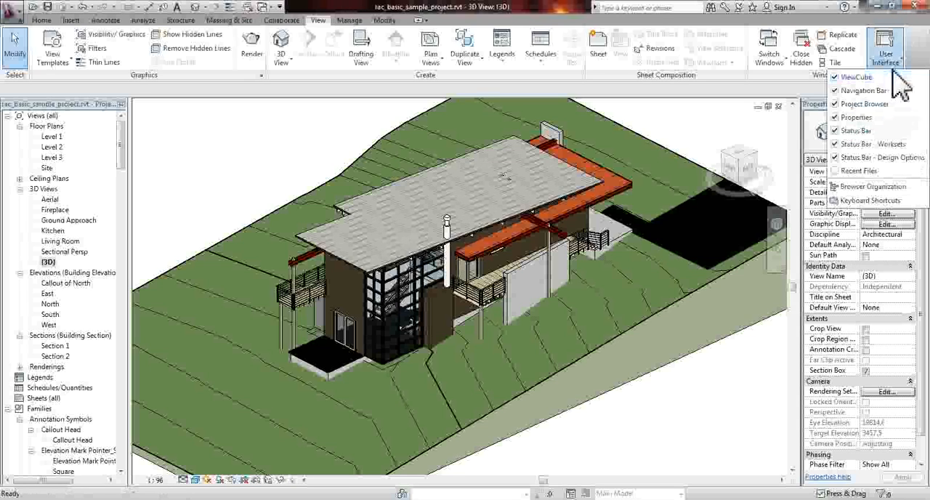
mouse_move(869, 186)
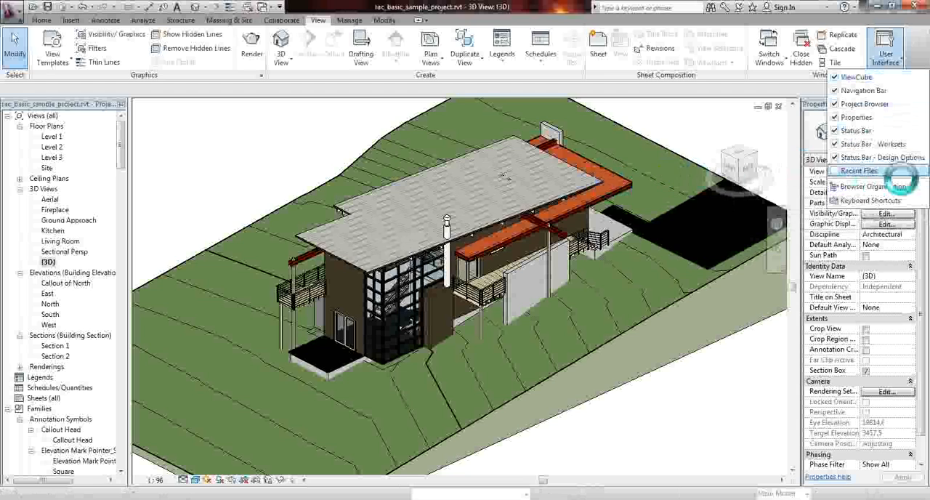
Reopen the Basic Sample Project from Recent Files, accepting the File Changed warning.
left_click(859, 170)
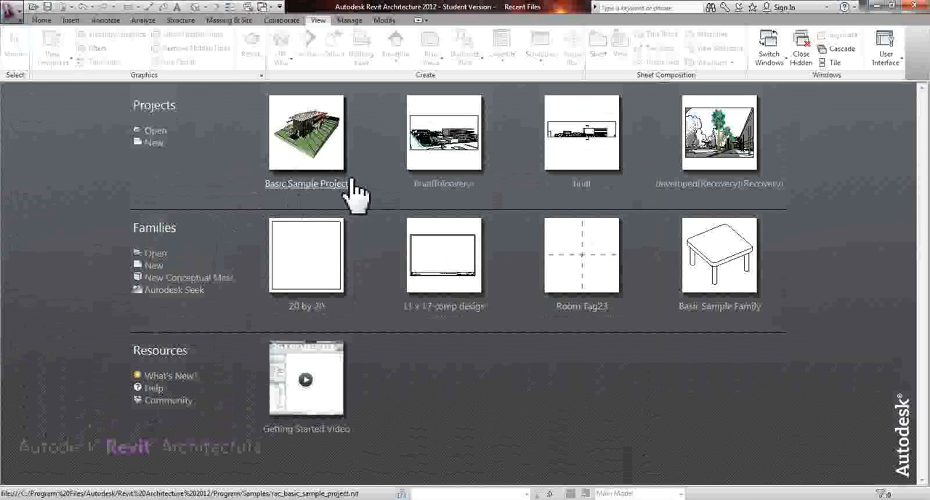
mouse_move(371, 196)
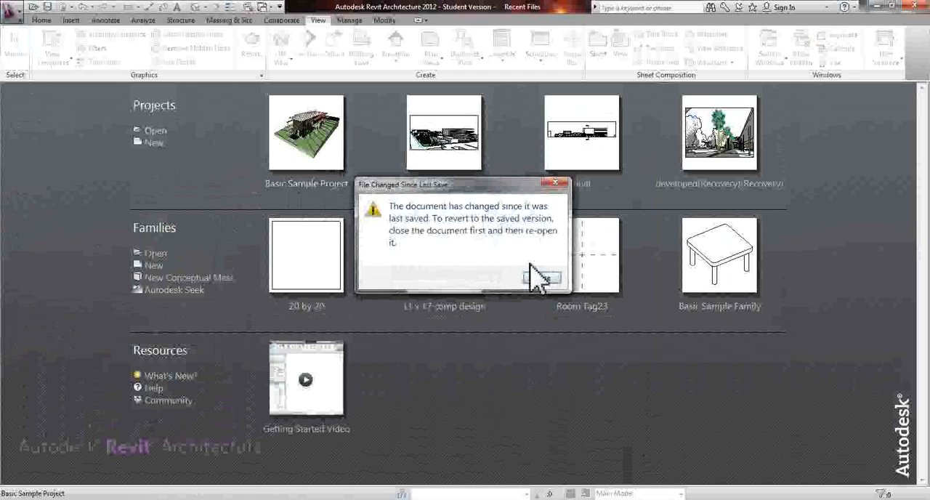
left_click(542, 279)
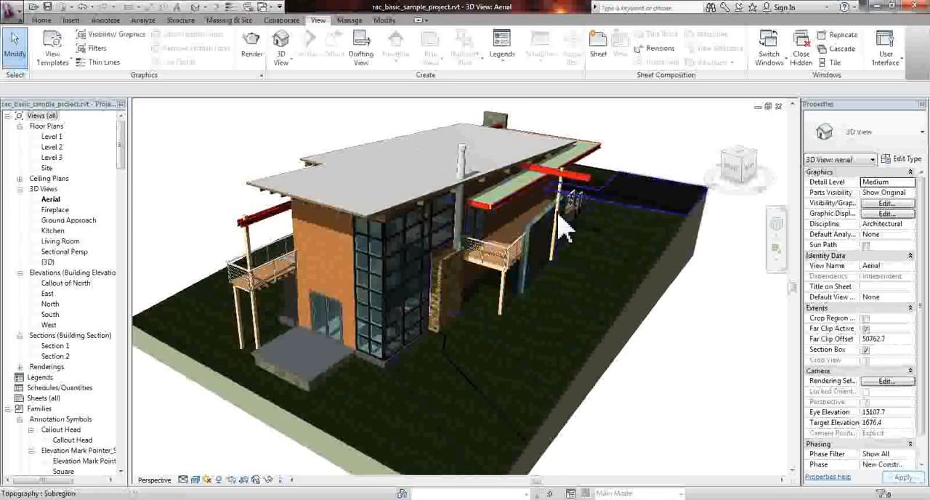
Inspect the house in the Aerial and {3D} views, then switch to the Level 1 floor plan.
left_click_drag(567, 226, 428, 215)
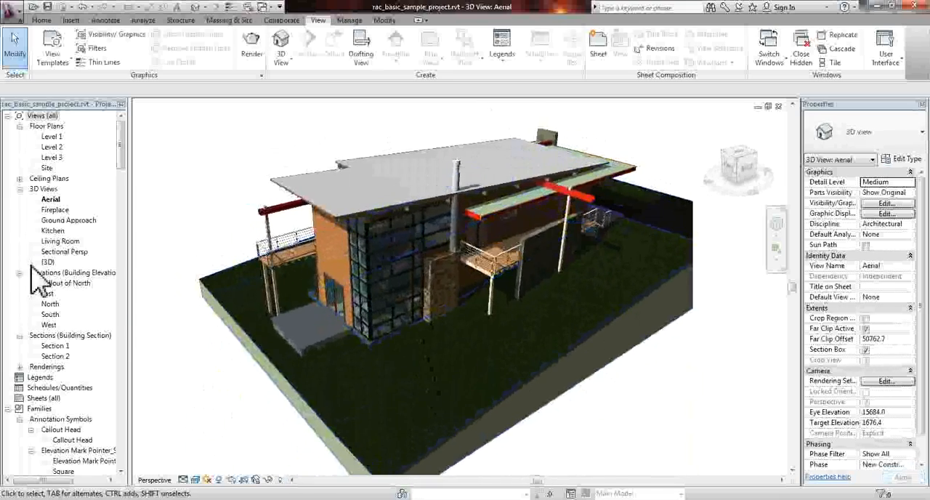
double_click(47, 262)
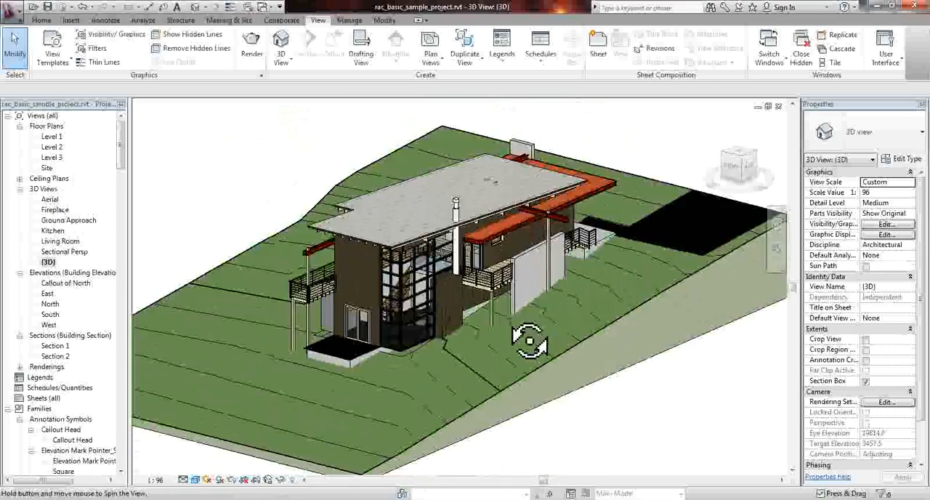
left_click_drag(530, 341, 494, 327)
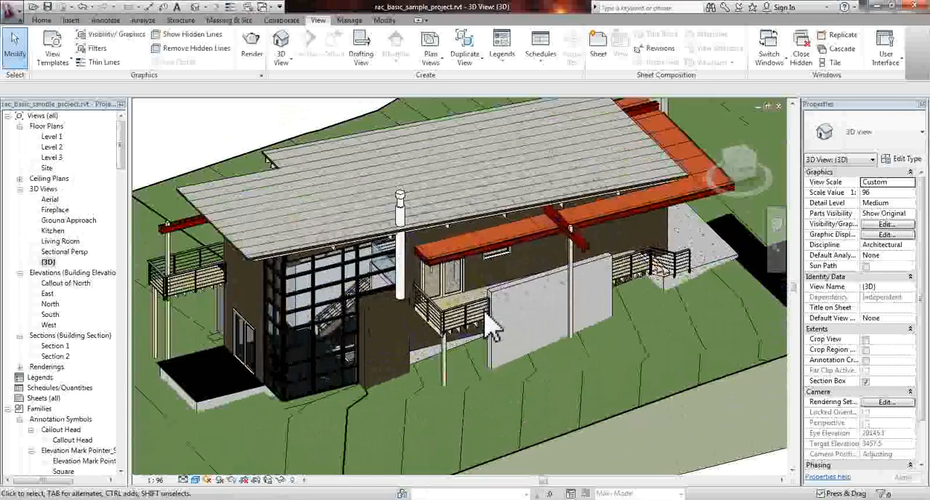
left_click_drag(494, 330, 530, 273)
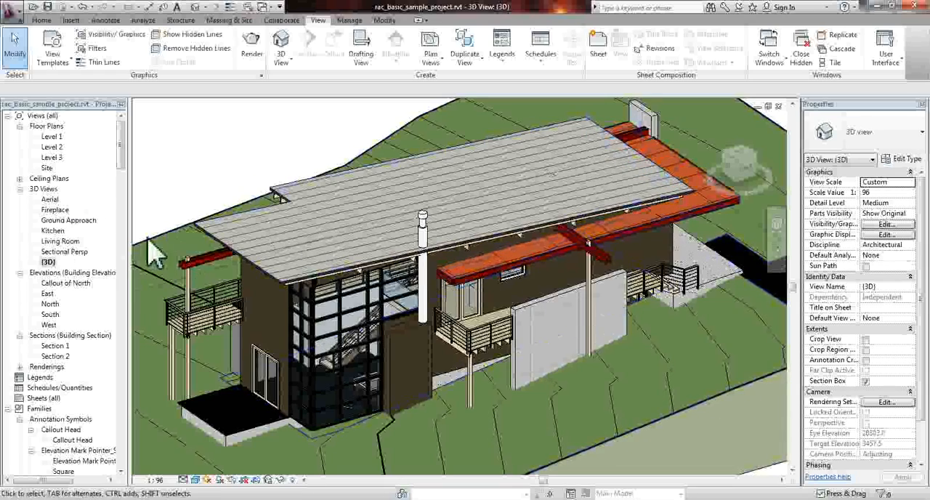
double_click(65, 252)
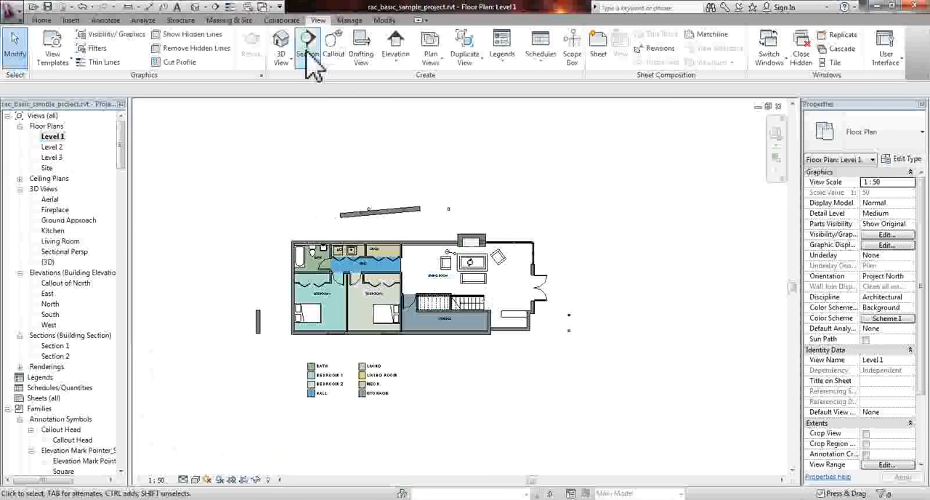
mouse_move(281, 43)
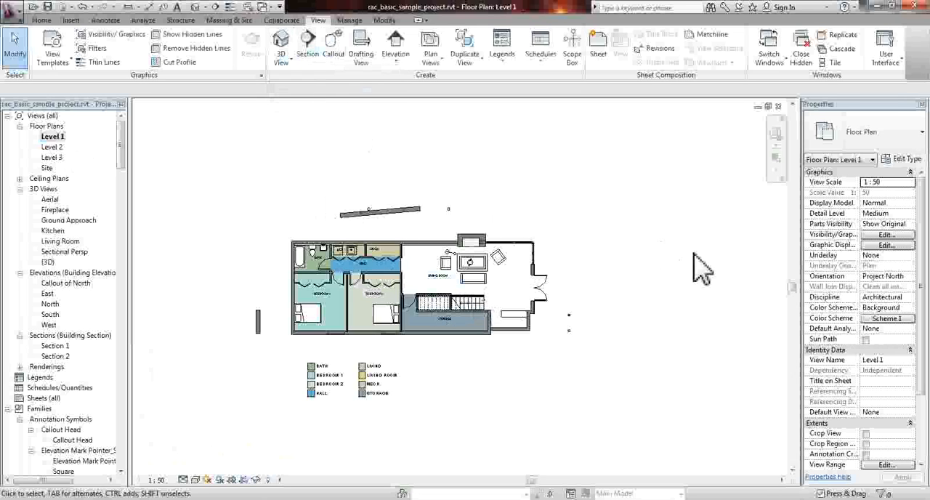
mouse_move(802, 346)
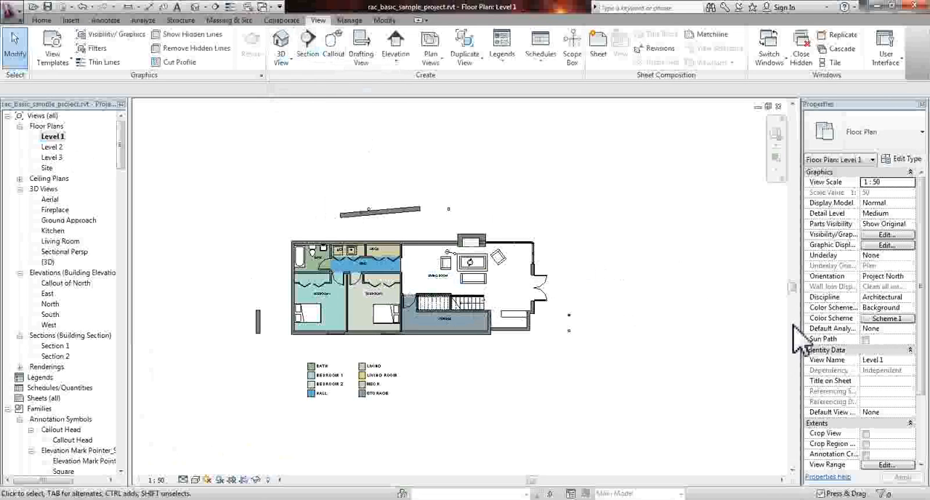
Show the 3D View choices (default, camera, walkthrough) over the Level 1 plan.
left_click(281, 43)
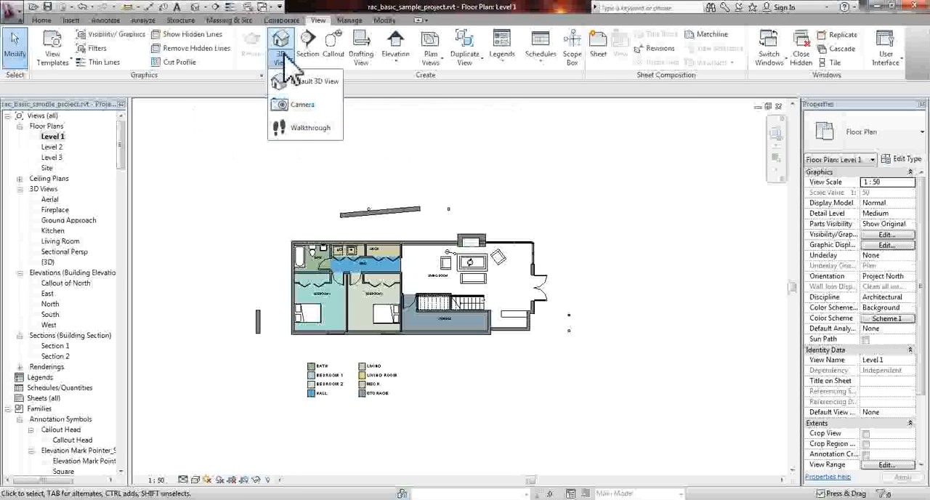
mouse_move(293, 76)
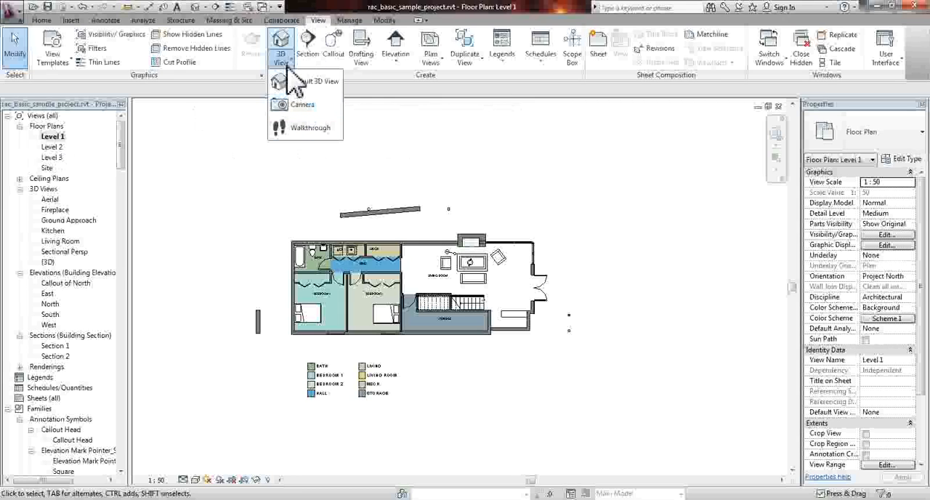
mouse_move(289, 81)
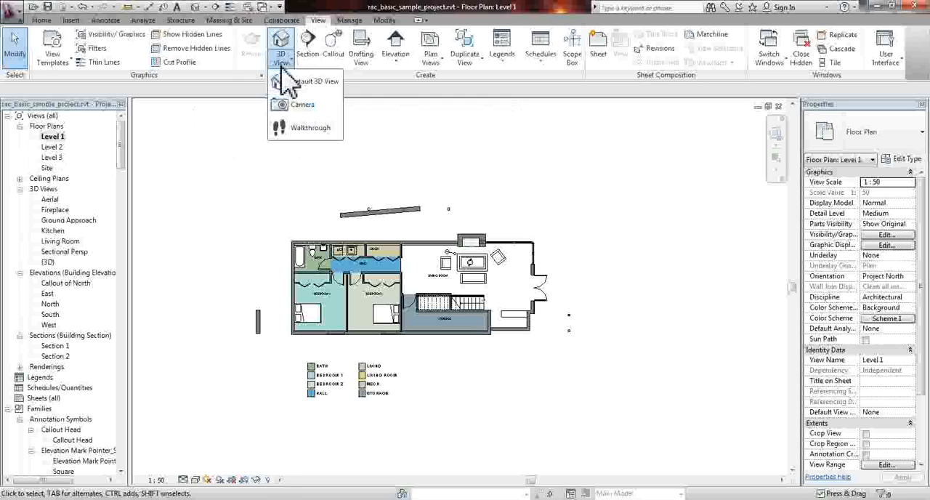
mouse_move(308, 113)
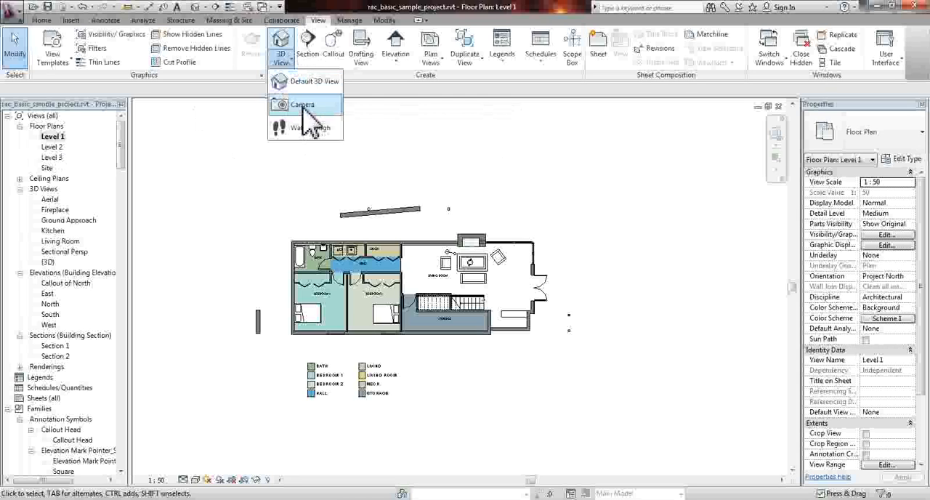
Start placing a perspective Camera on the Level 1 plan.
left_click(302, 105)
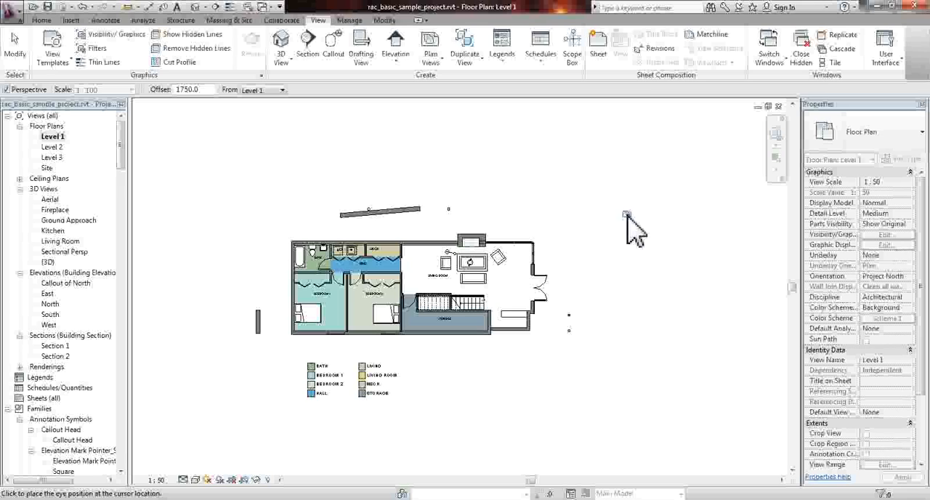
mouse_move(635, 231)
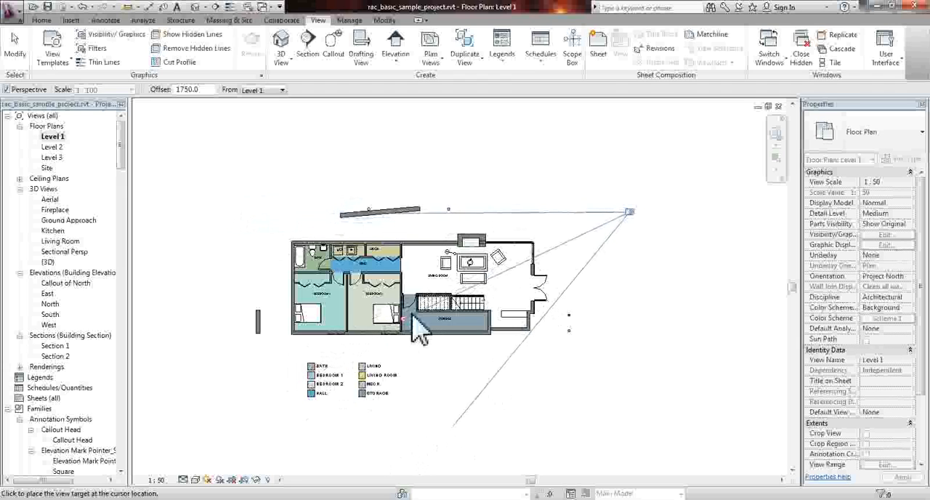
mouse_move(413, 346)
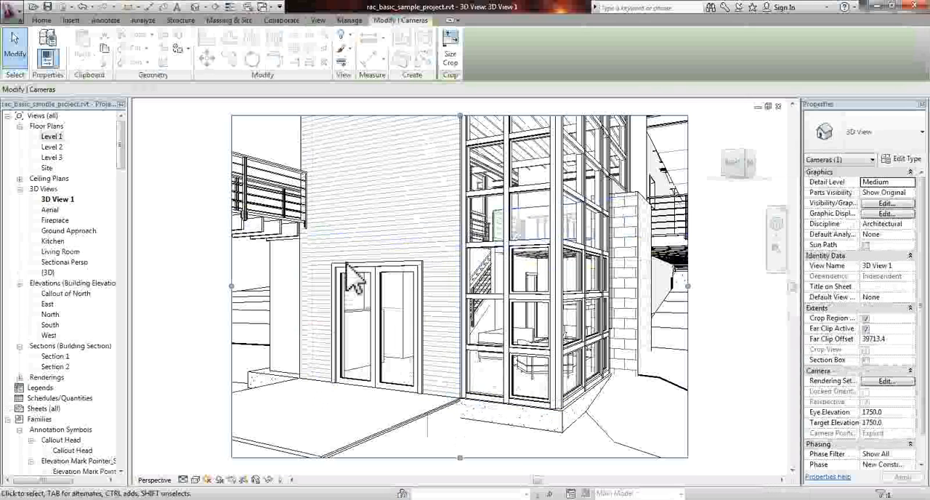
left_click(378, 327)
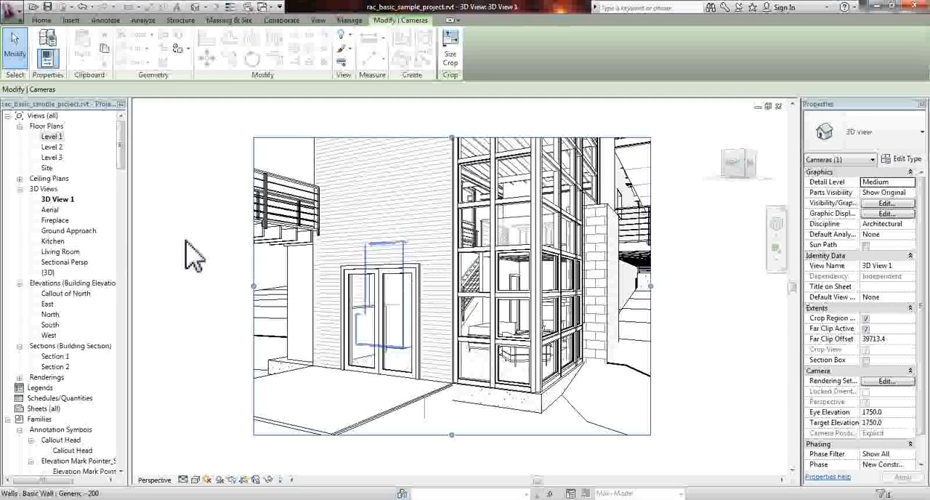
double_click(52, 136)
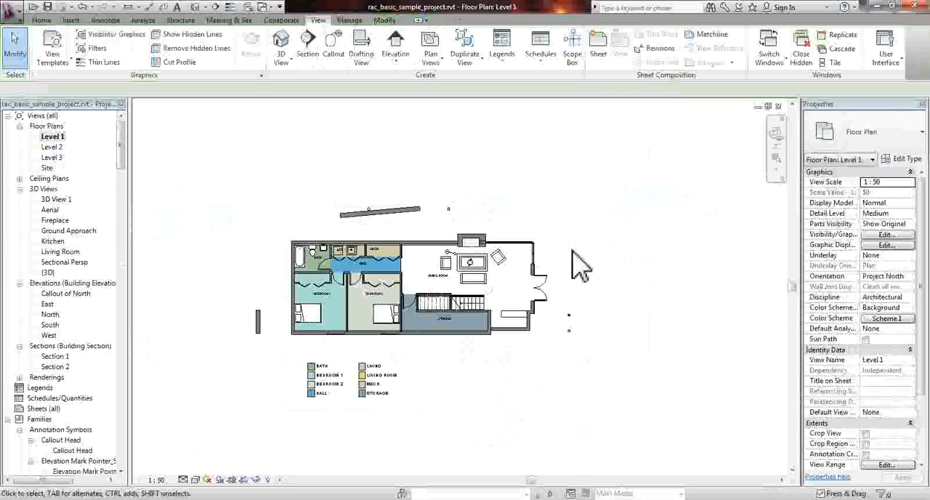
mouse_move(84, 221)
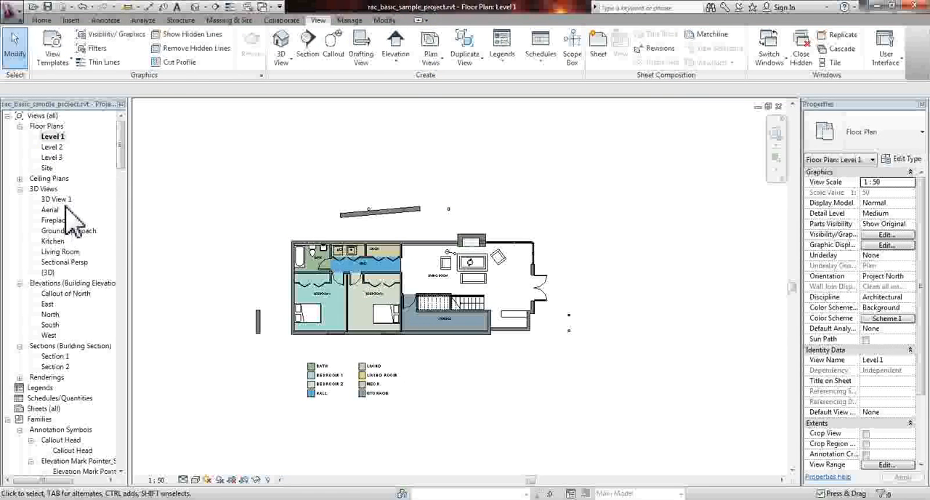
mouse_move(63, 214)
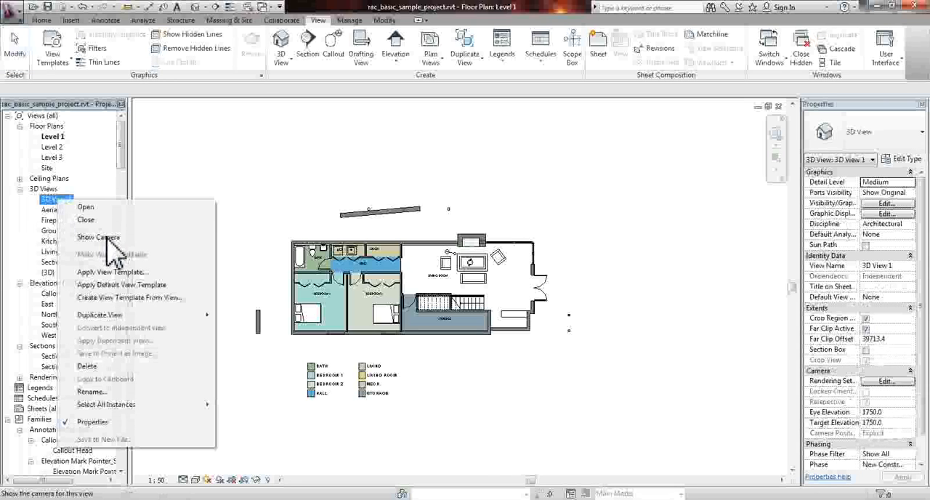
Show the 3D View 1 camera on Level 1, then switch to that perspective of the stair tower.
left_click(99, 237)
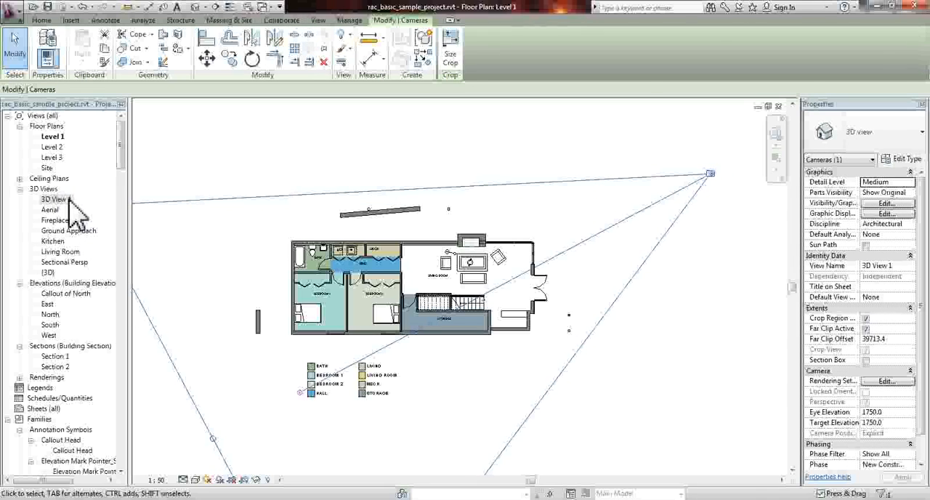
double_click(57, 197)
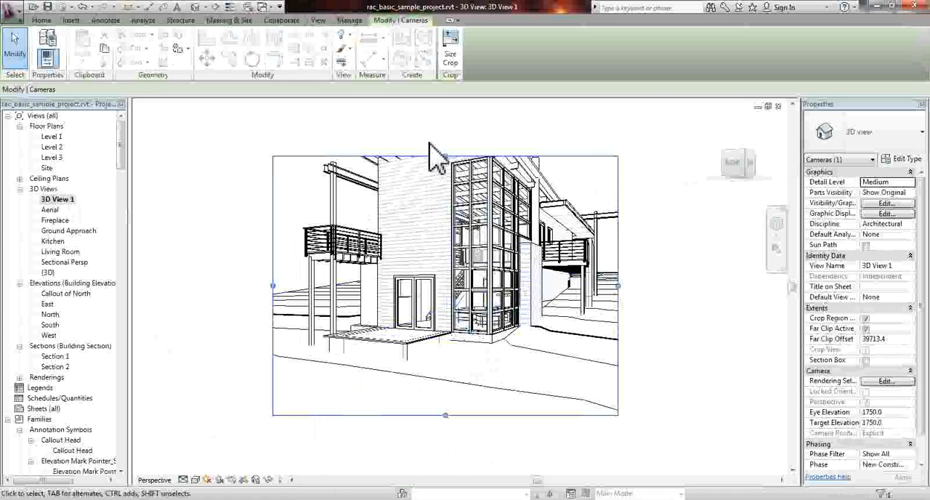
Deselect the camera so 3D View 1's properties, including Section Box, become available.
left_click(445, 157)
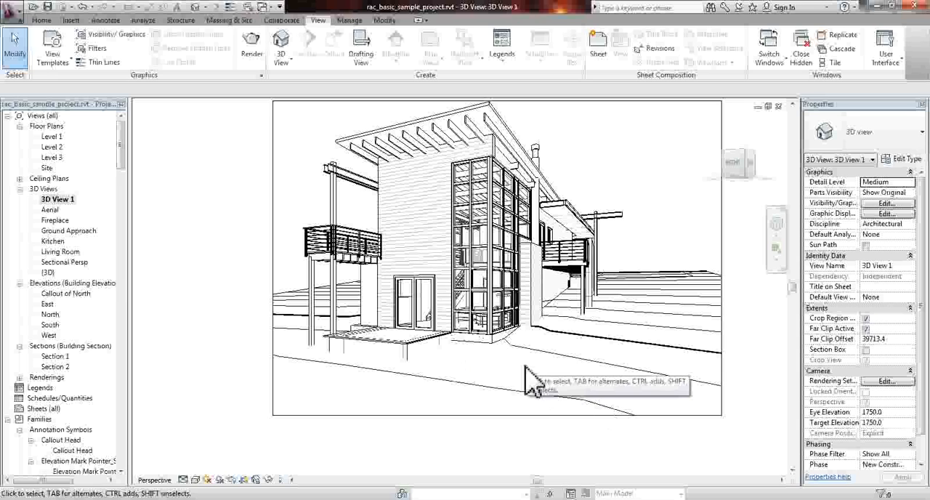
mouse_move(860, 142)
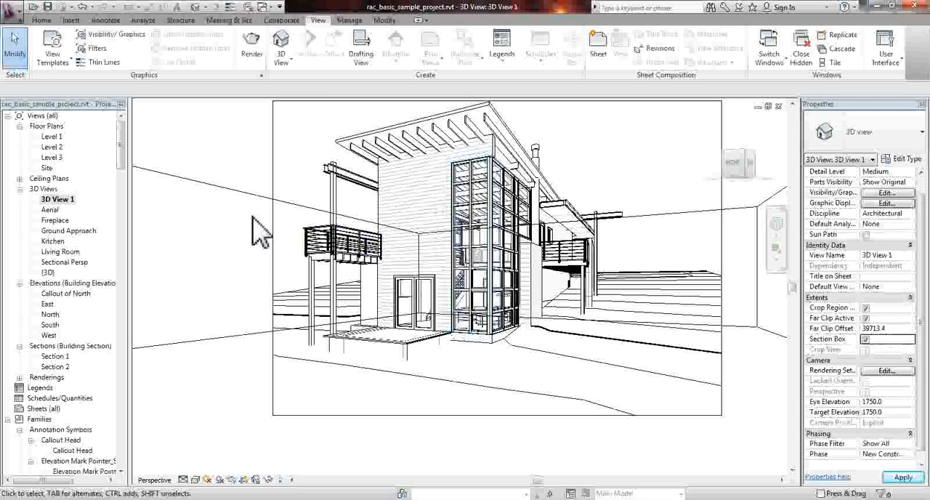
mouse_move(254, 211)
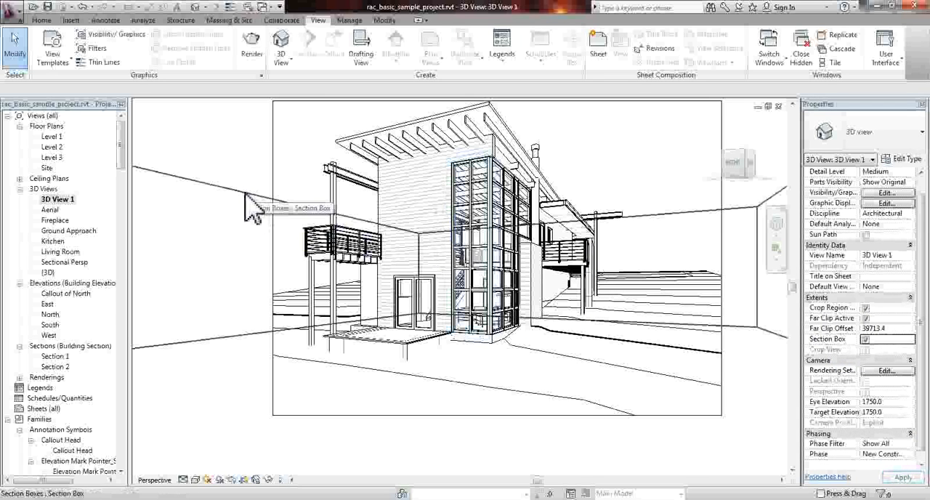
mouse_move(232, 337)
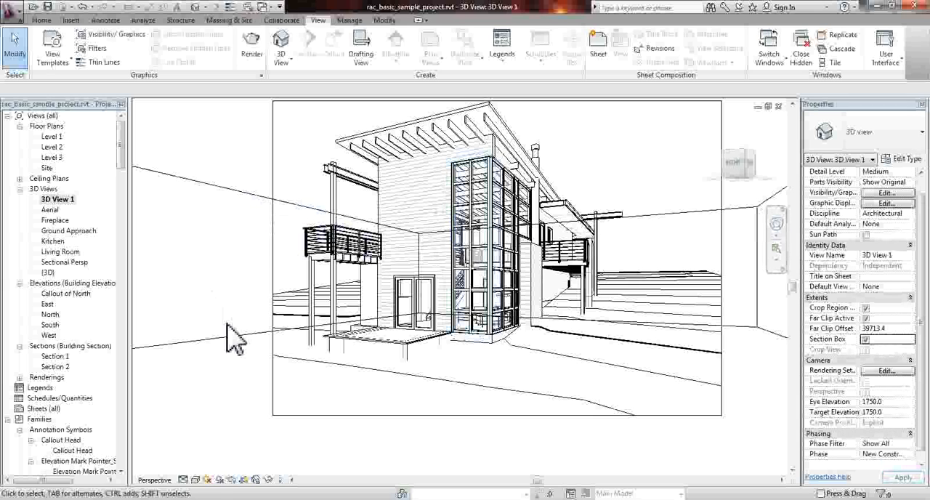
mouse_move(748, 220)
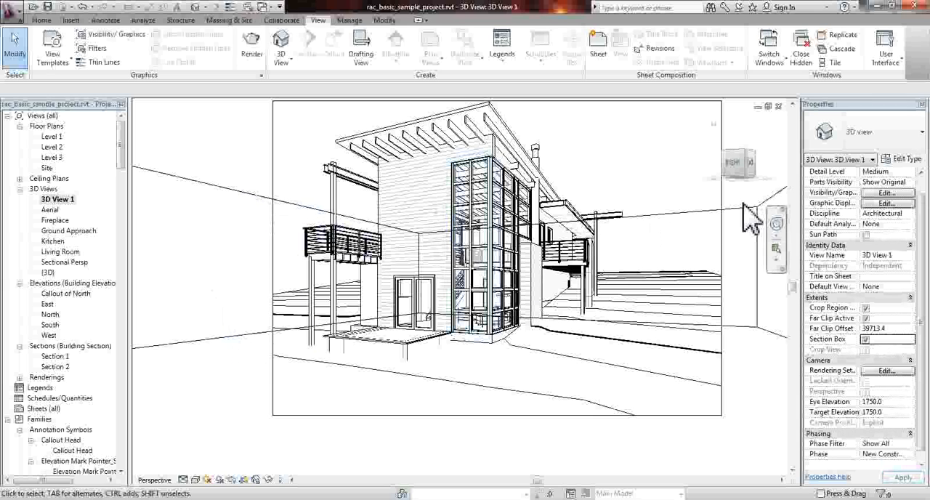
mouse_move(680, 273)
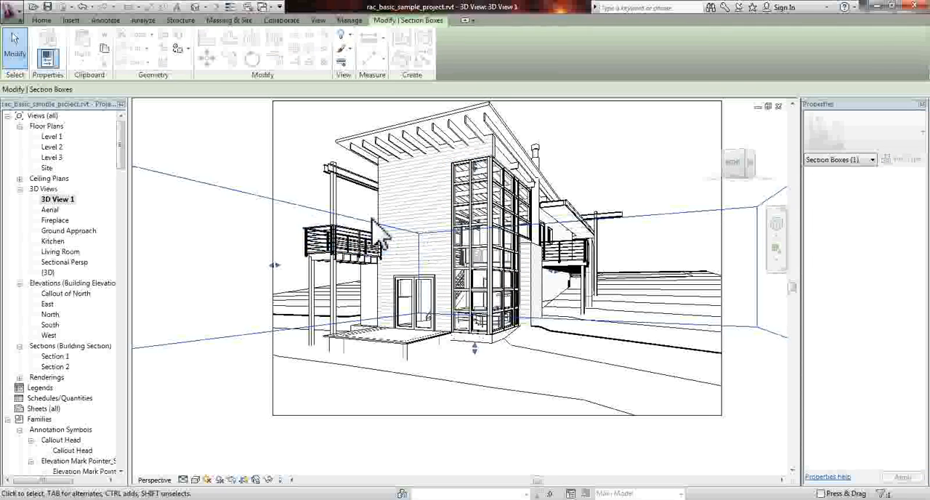
mouse_move(294, 288)
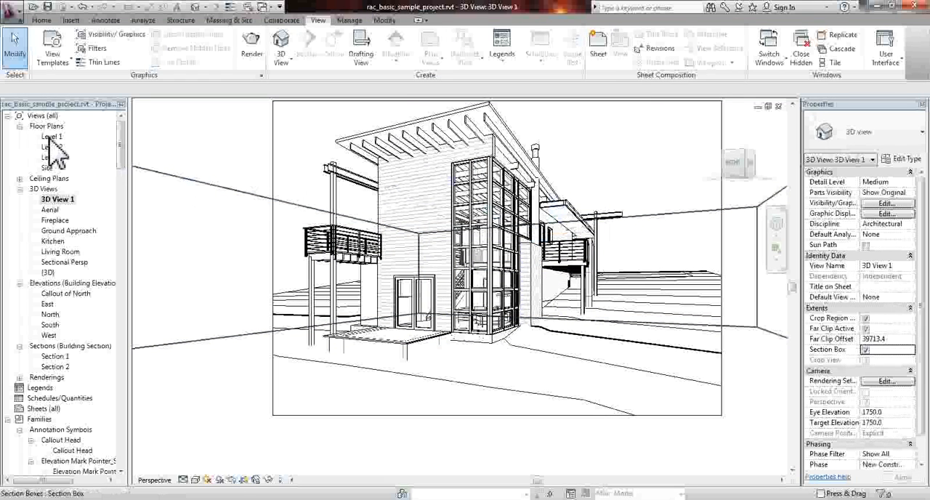
Return to Level 1 and show 3D View 1's section box on the plan.
double_click(52, 137)
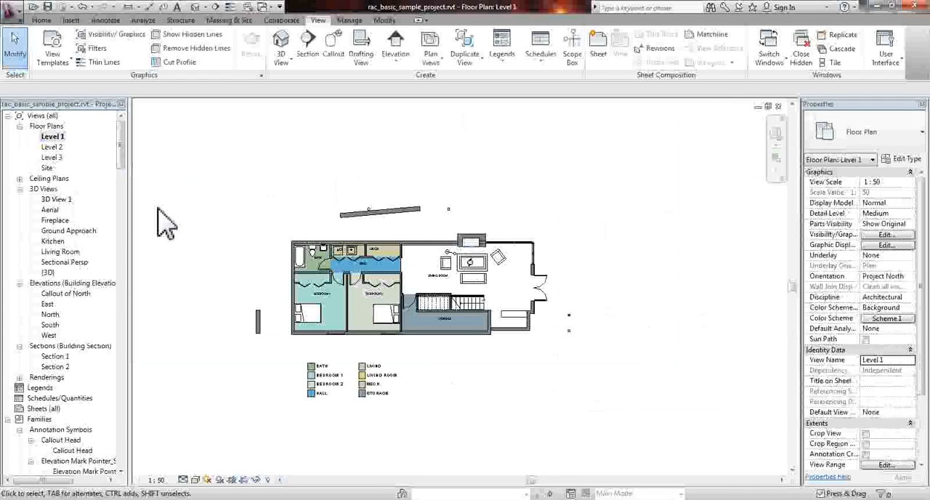
mouse_move(614, 437)
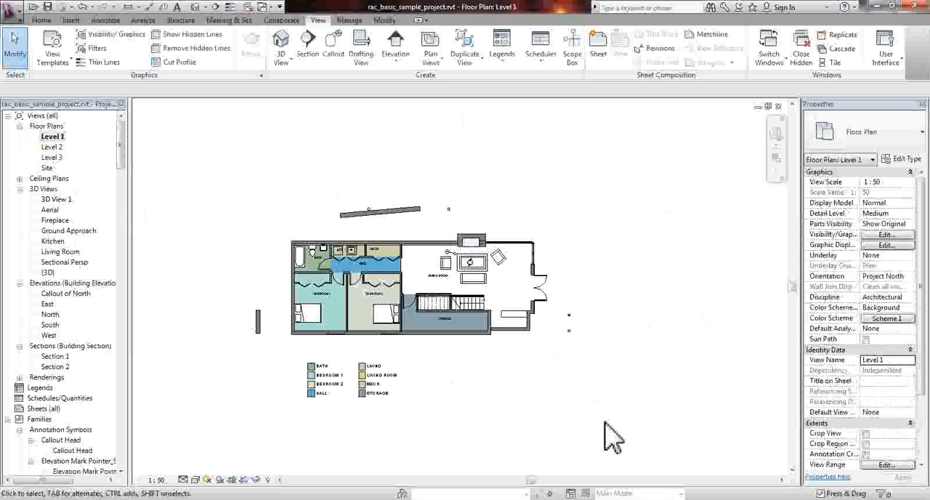
mouse_move(56, 206)
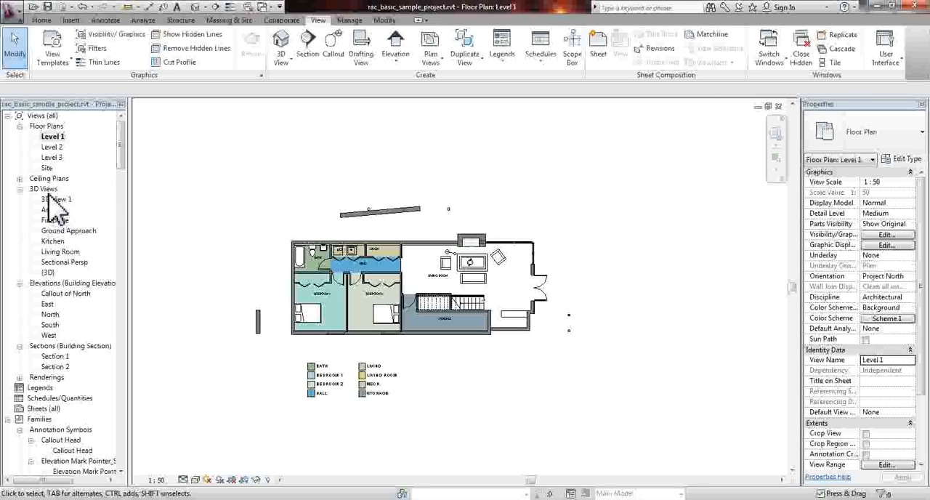
mouse_move(59, 209)
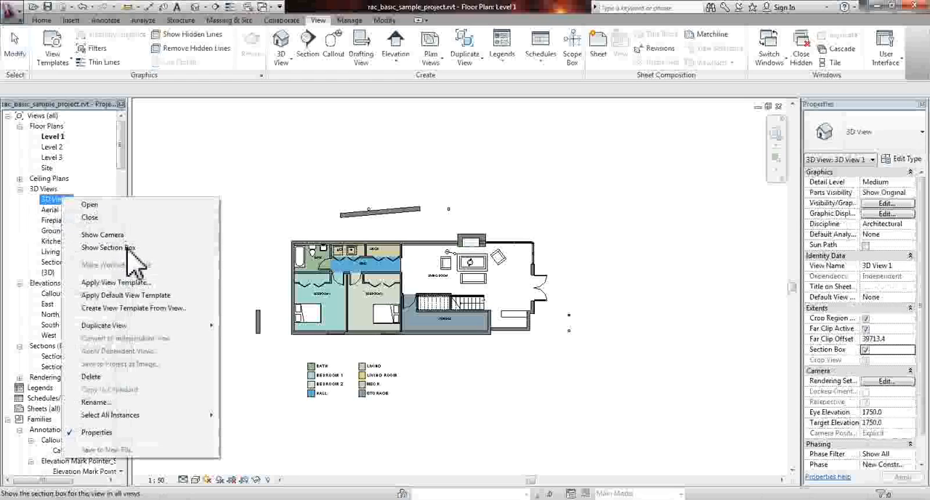
left_click(107, 247)
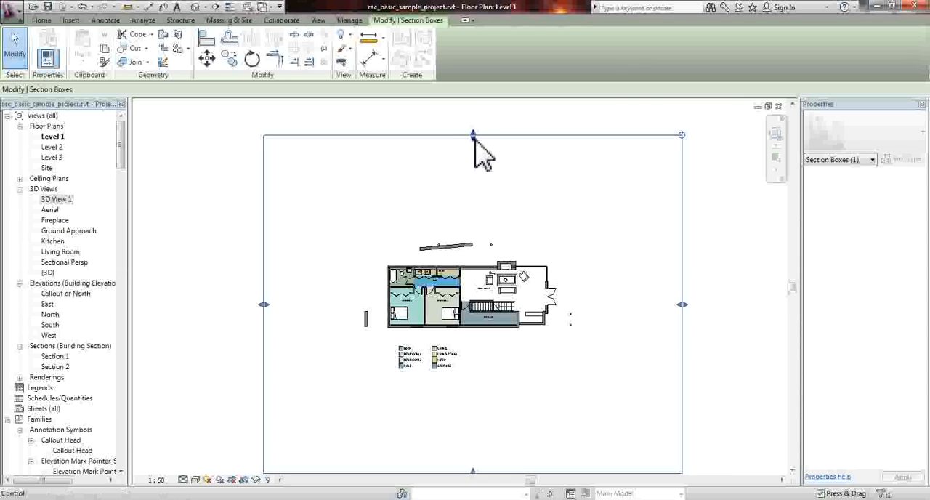
mouse_move(584, 254)
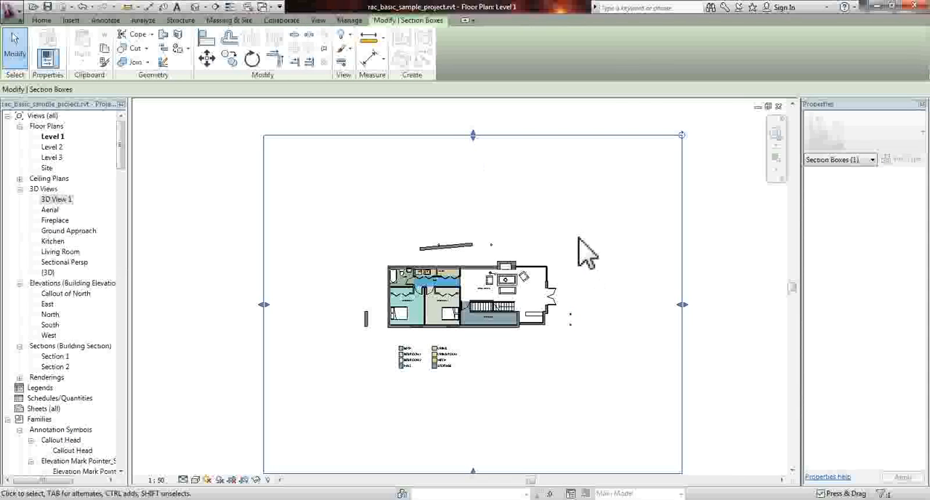
mouse_move(609, 279)
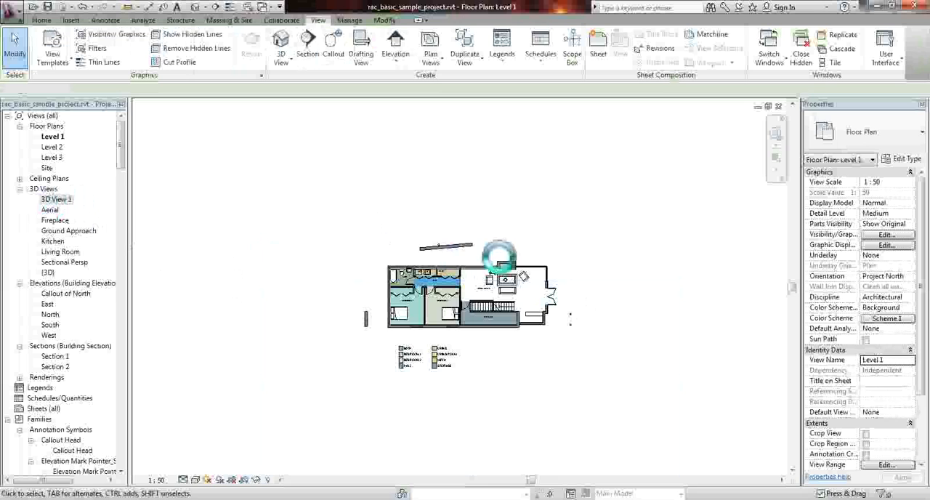
Switch to 3D View 1 to see the house cut open as a sectional perspective.
double_click(57, 199)
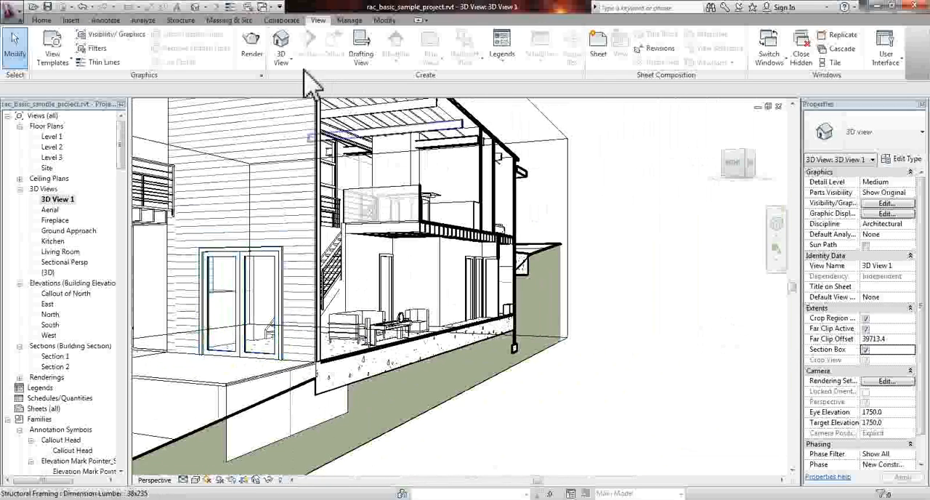
mouse_move(250, 43)
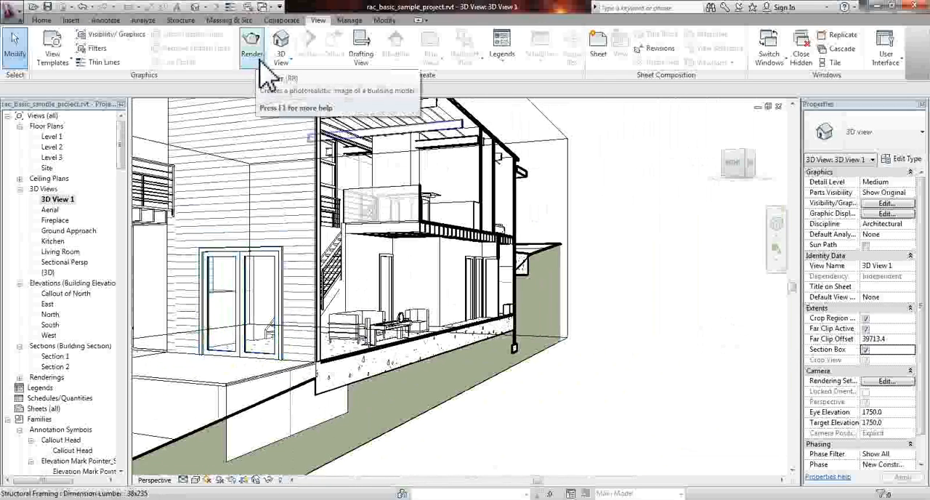
mouse_move(290, 44)
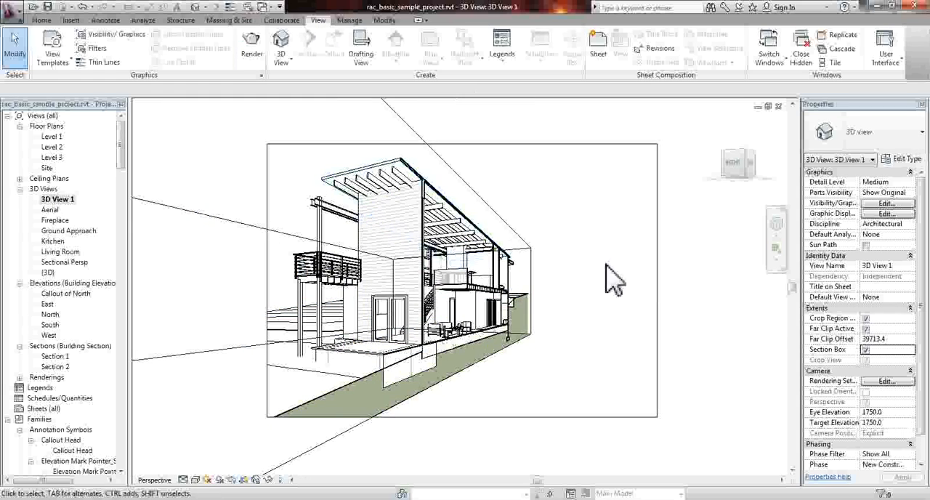
mouse_move(671, 302)
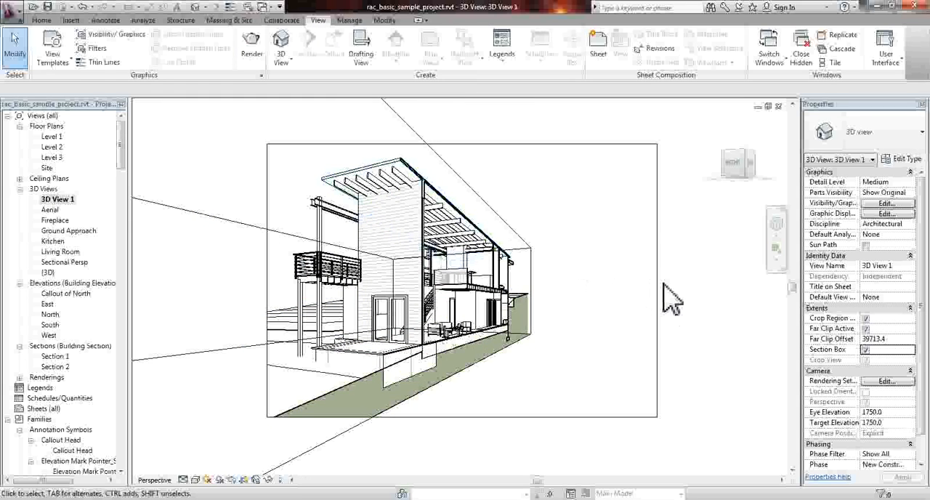